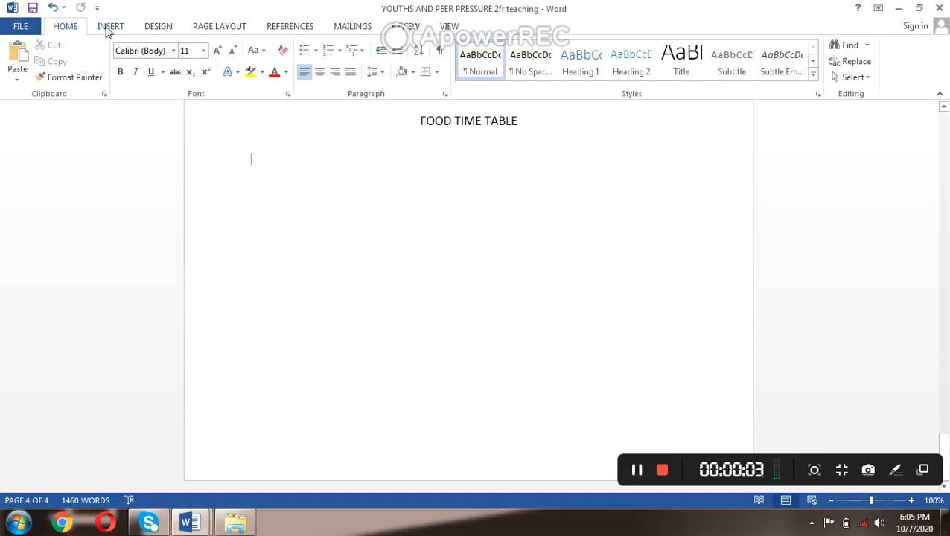
- Activate Draw Table from the Insert tab's Table menu
click(110, 26)
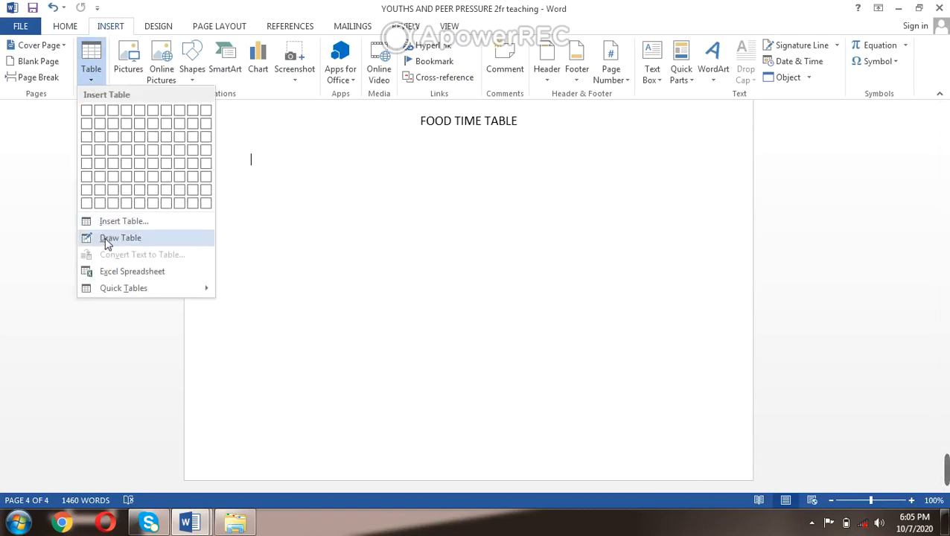
click(120, 237)
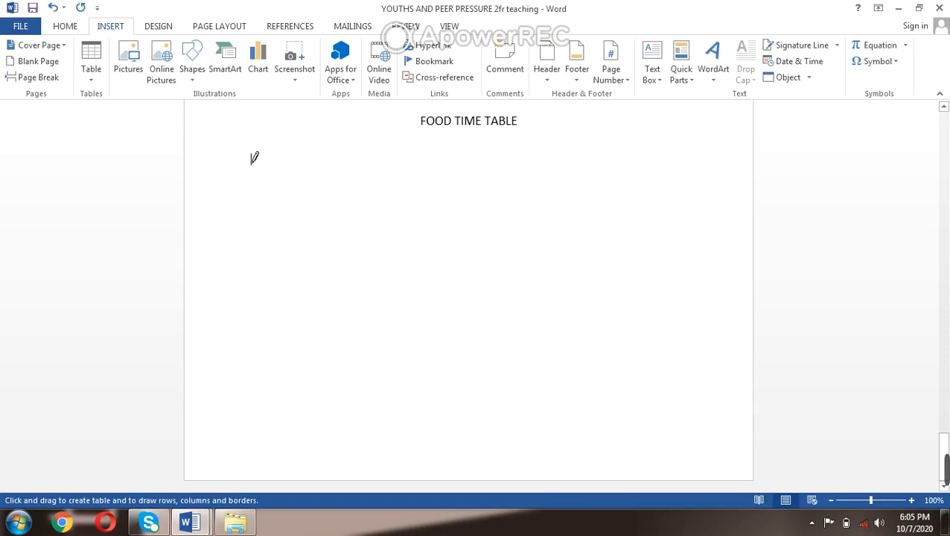
- Draw a large rectangular table border beneath the FOOD TIME TABLE heading
drag(254, 157, 699, 376)
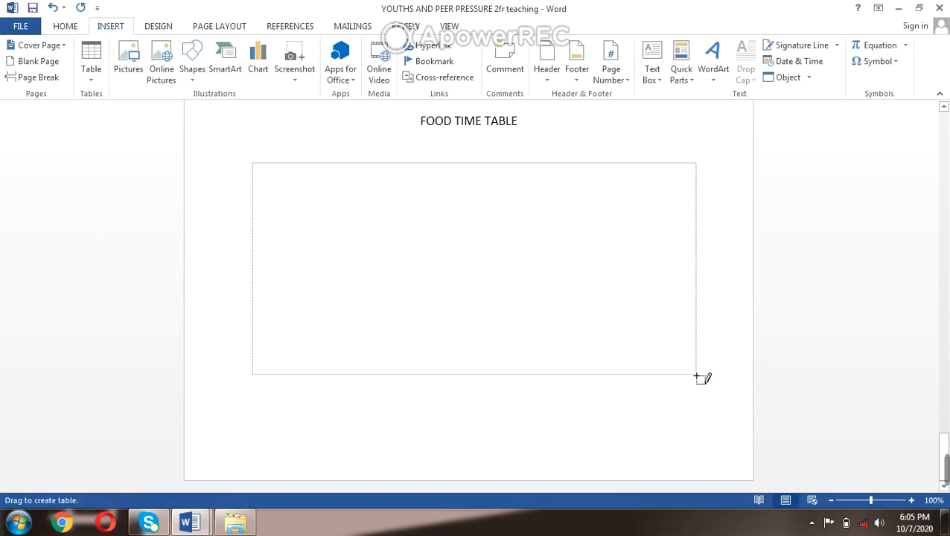
drag(253, 156, 700, 384)
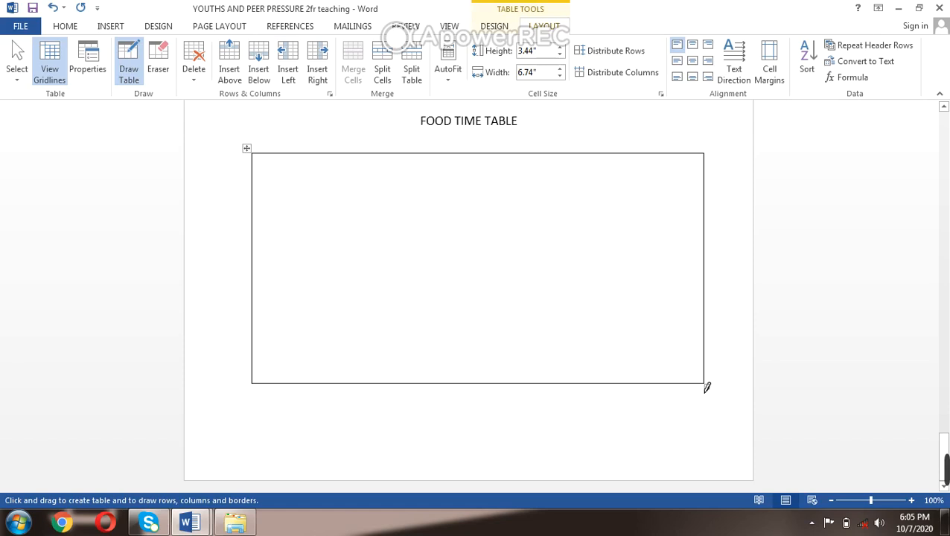
mouse_move(337, 177)
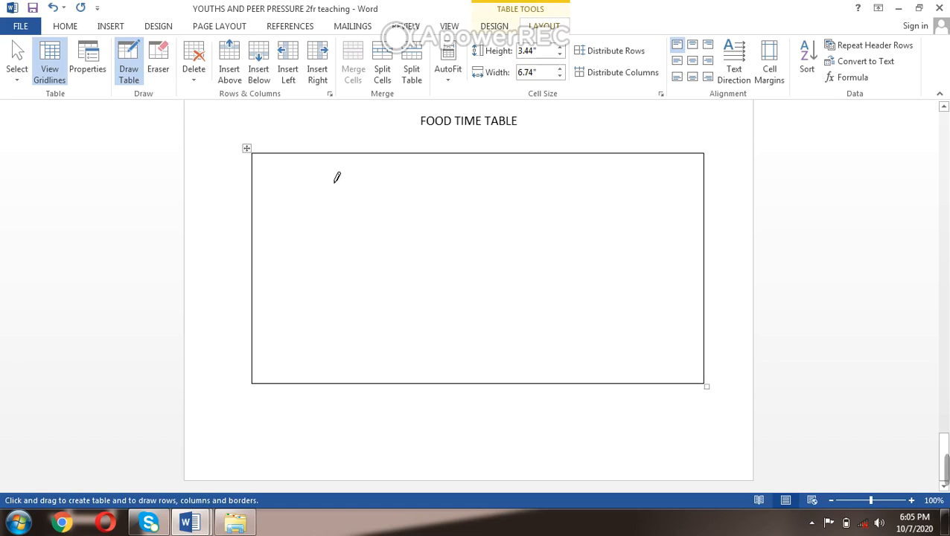
mouse_move(332, 146)
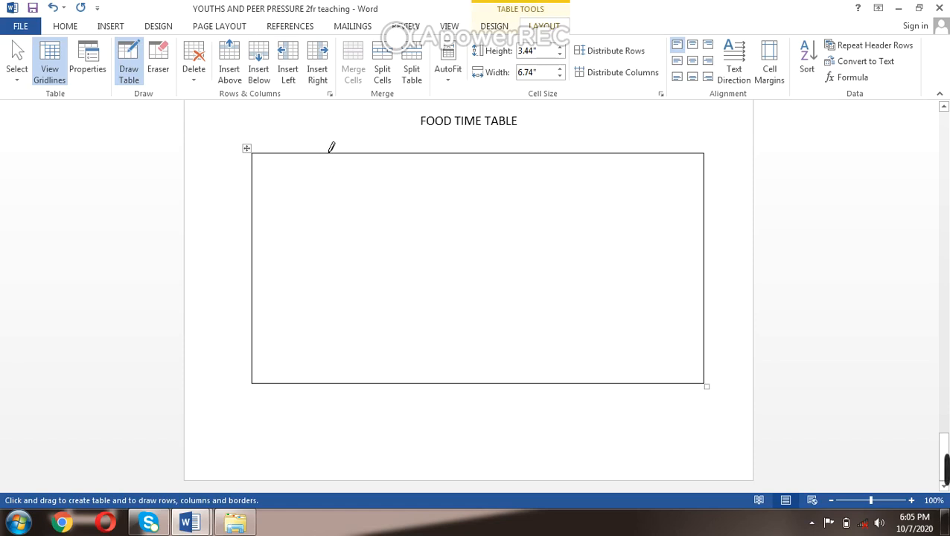
- Draw vertical dividers splitting the table into six columns, plus a first row line
drag(327, 152, 327, 384)
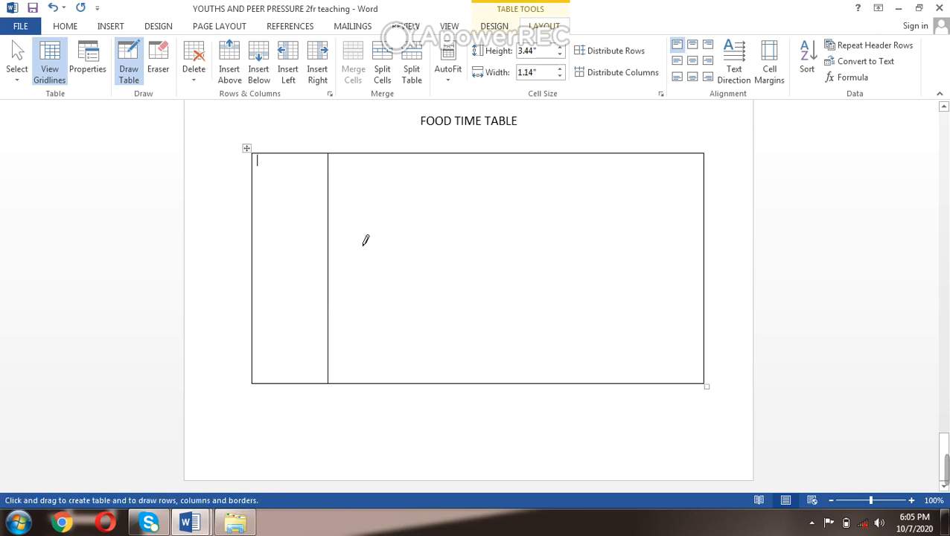
mouse_move(391, 148)
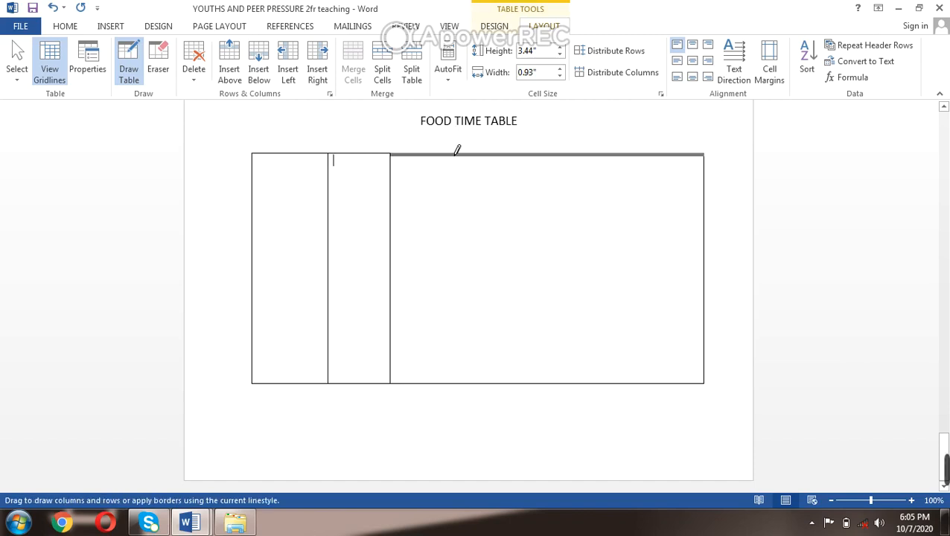
drag(454, 152, 455, 383)
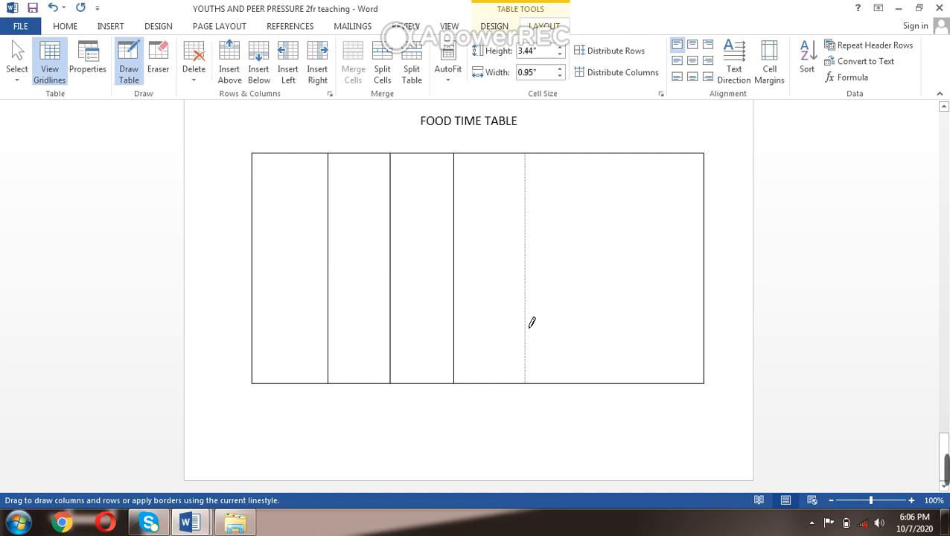
drag(532, 322, 604, 147)
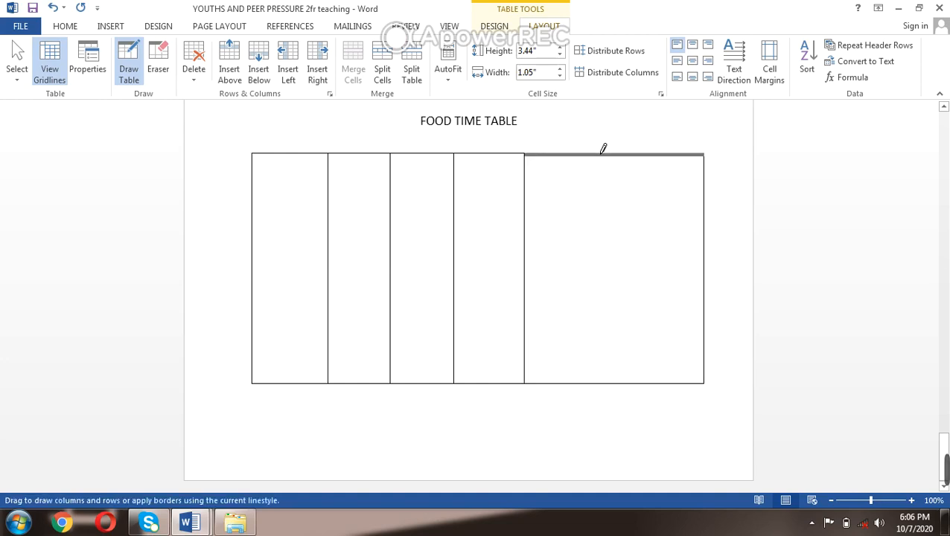
drag(599, 154, 599, 383)
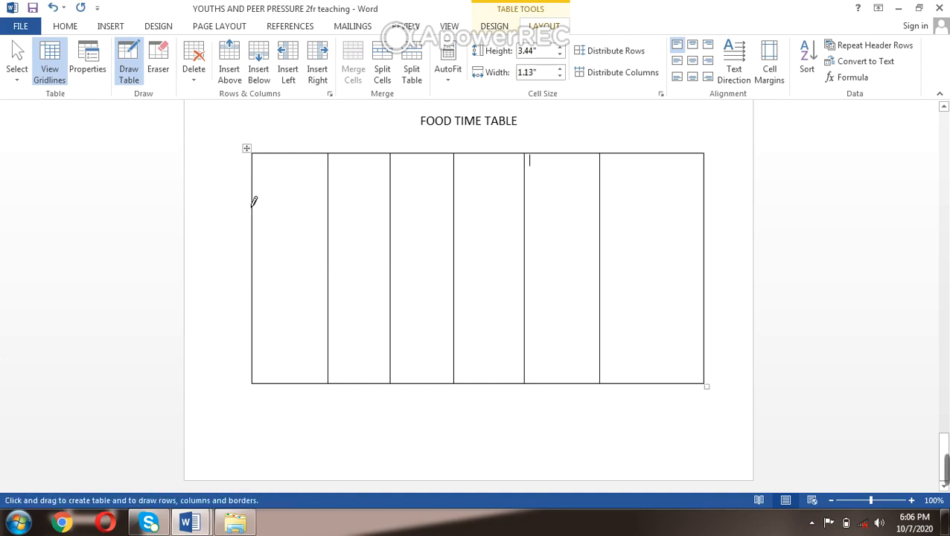
drag(253, 201, 674, 216)
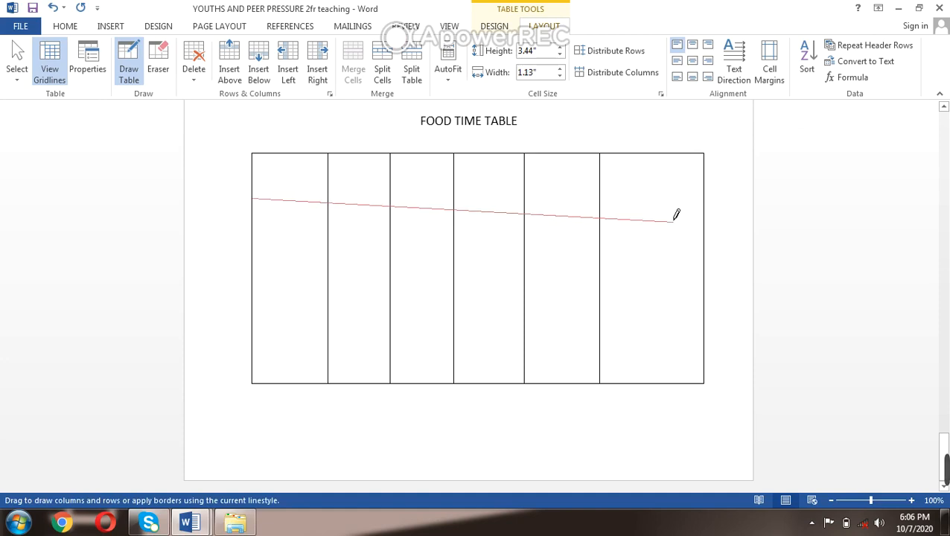
- Draw horizontal lines across the six-column table to form ten rows
drag(253, 201, 676, 216)
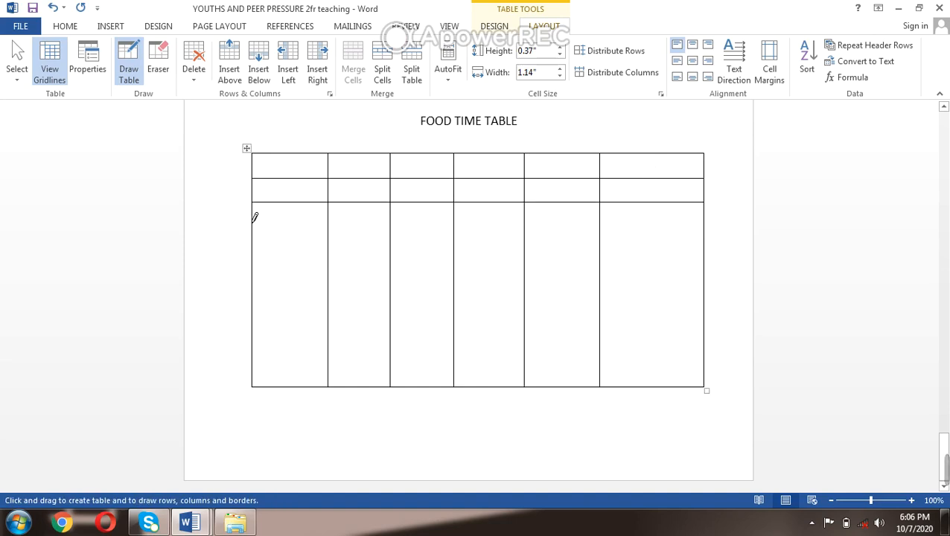
drag(255, 216, 686, 213)
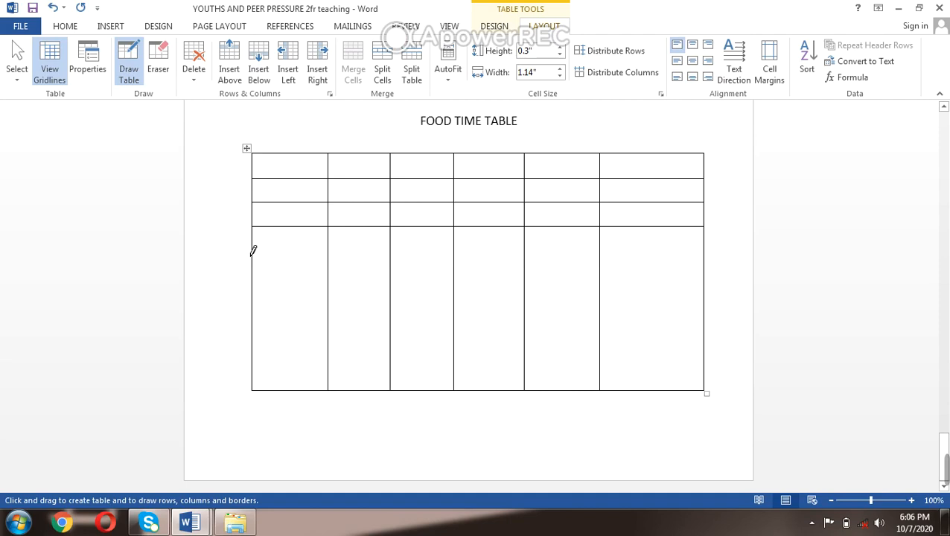
drag(252, 253, 672, 254)
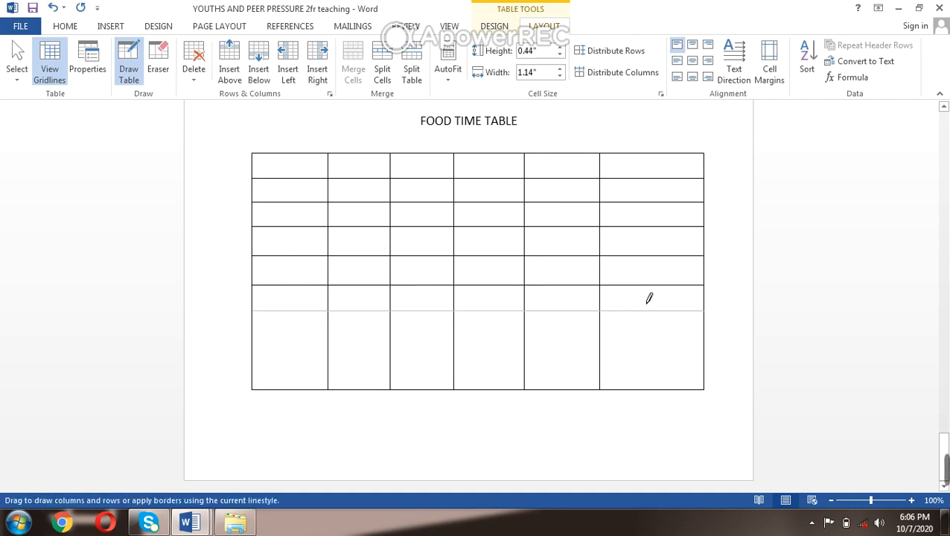
click(288, 292)
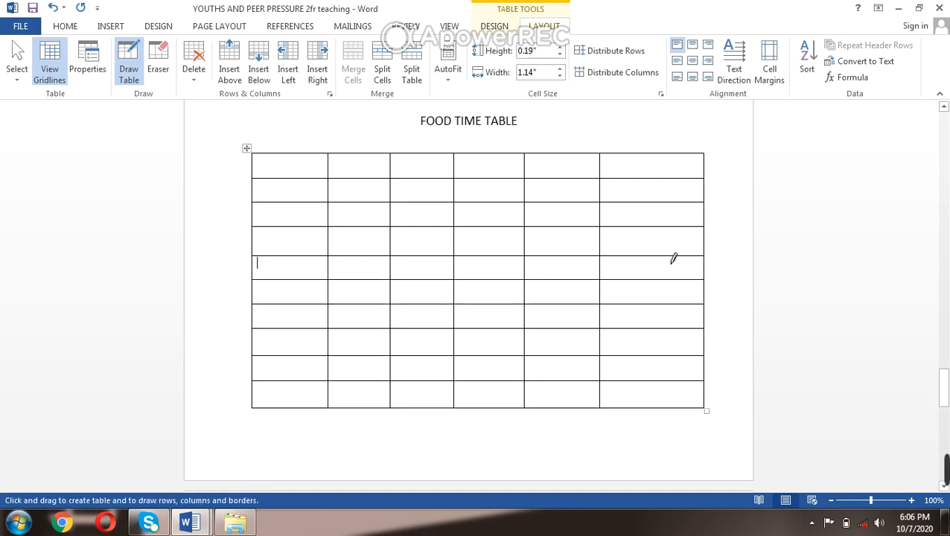
mouse_move(253, 359)
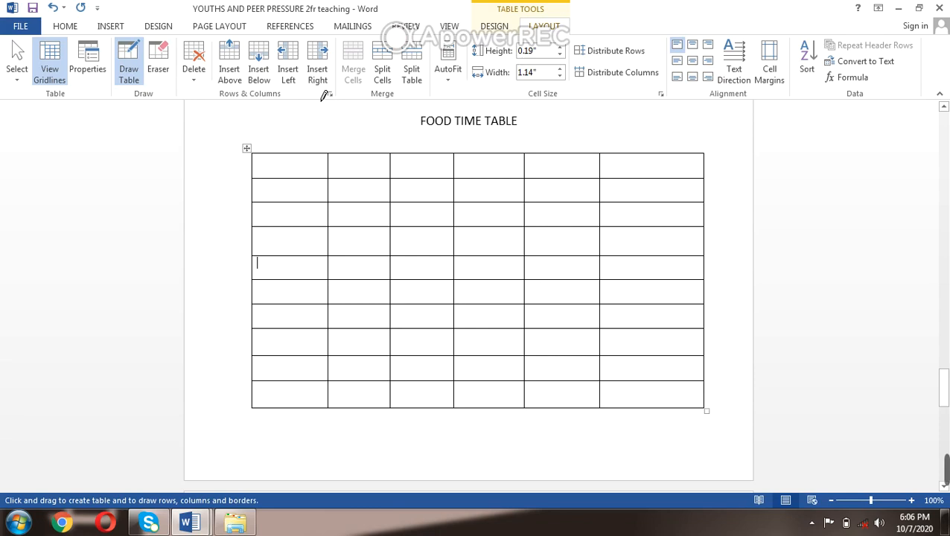
- Turn off Draw Table and place the cursor in the first table cell
click(128, 60)
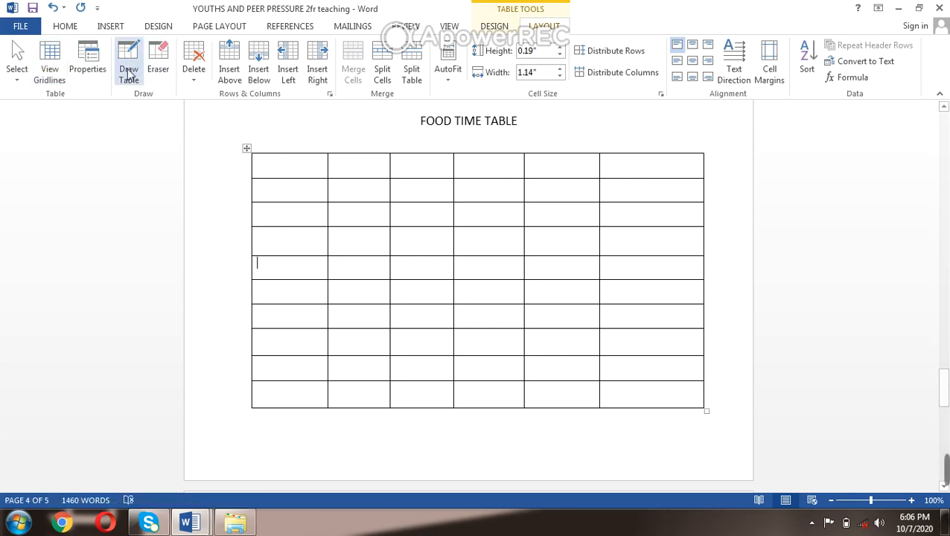
mouse_move(289, 164)
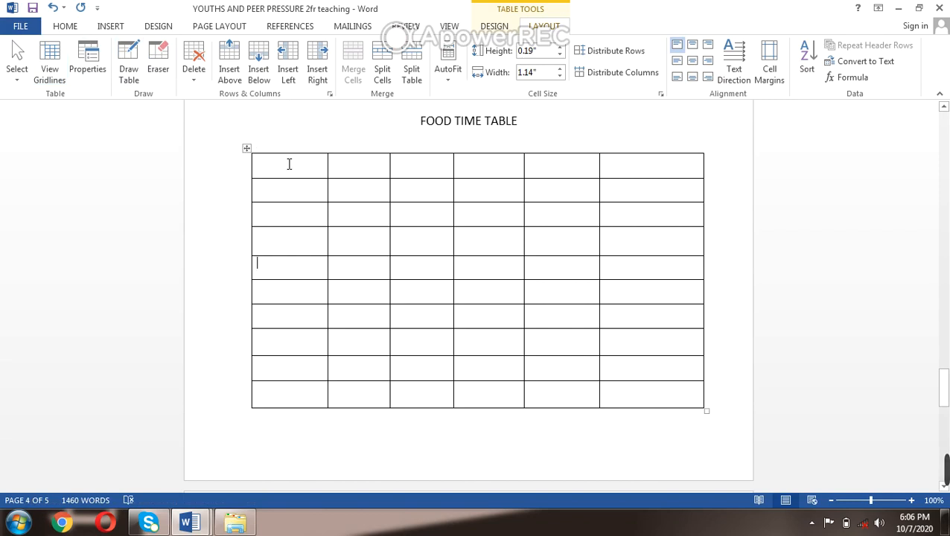
click(289, 164)
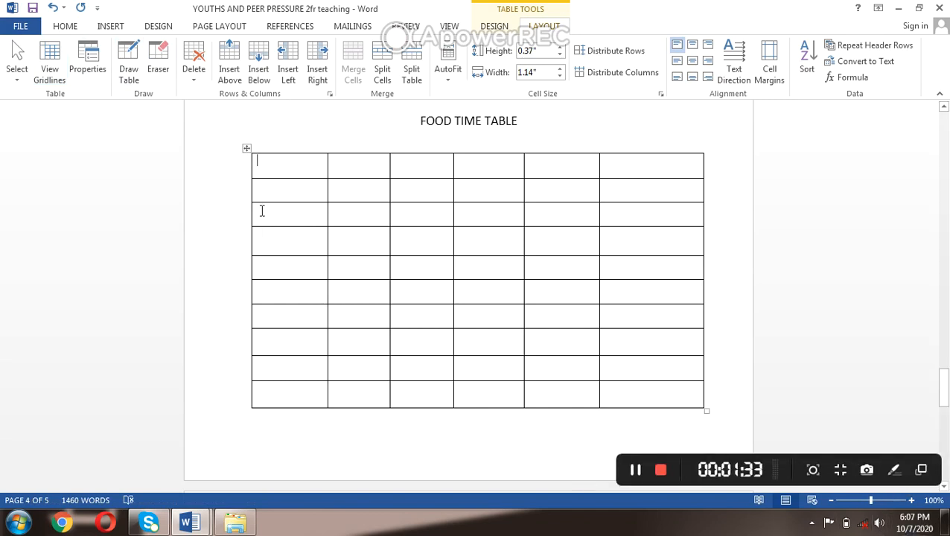
mouse_move(273, 168)
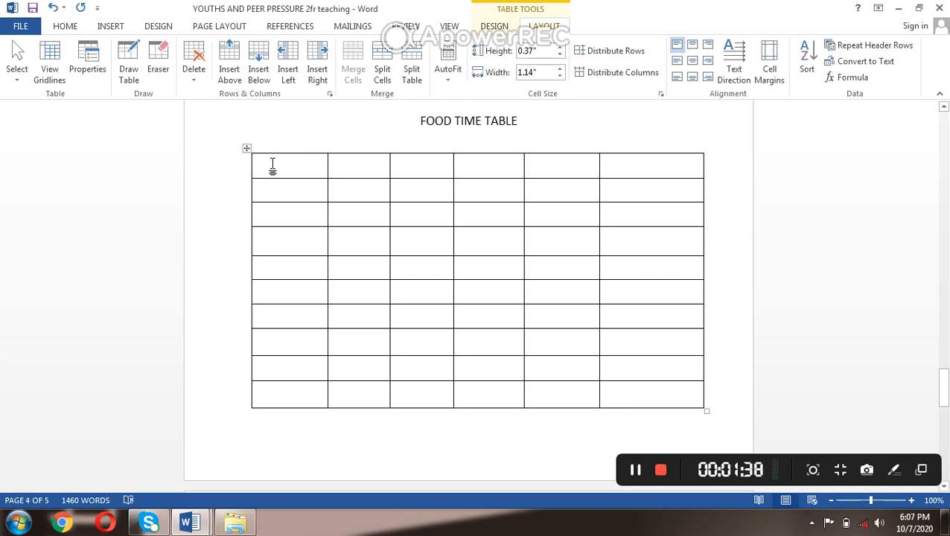
mouse_move(390, 267)
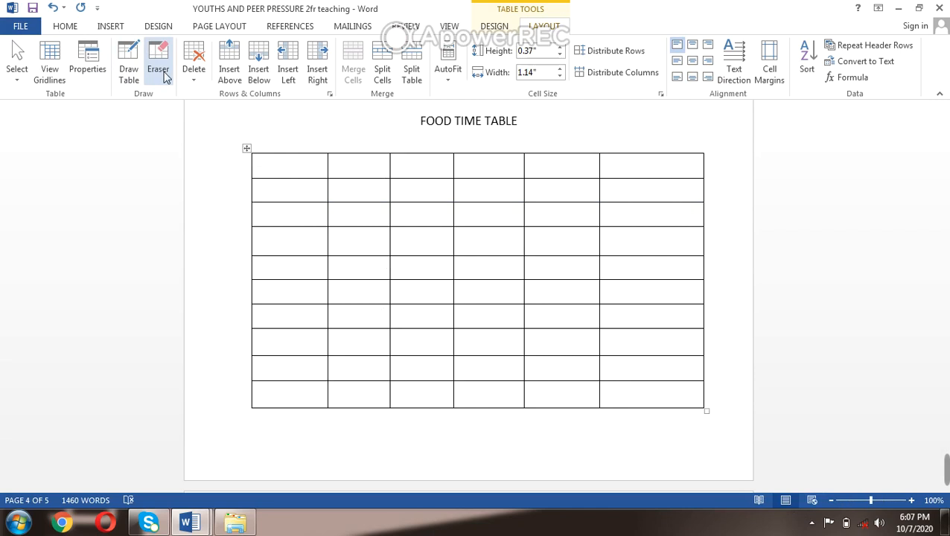
- Erase the bottom row's lines, leaving a nine-row, six-column grid
click(157, 61)
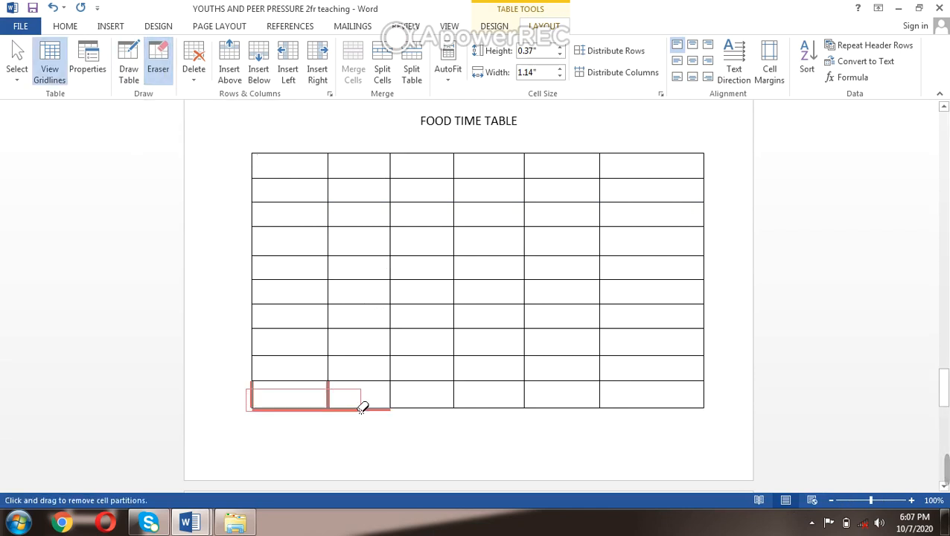
drag(253, 394, 357, 395)
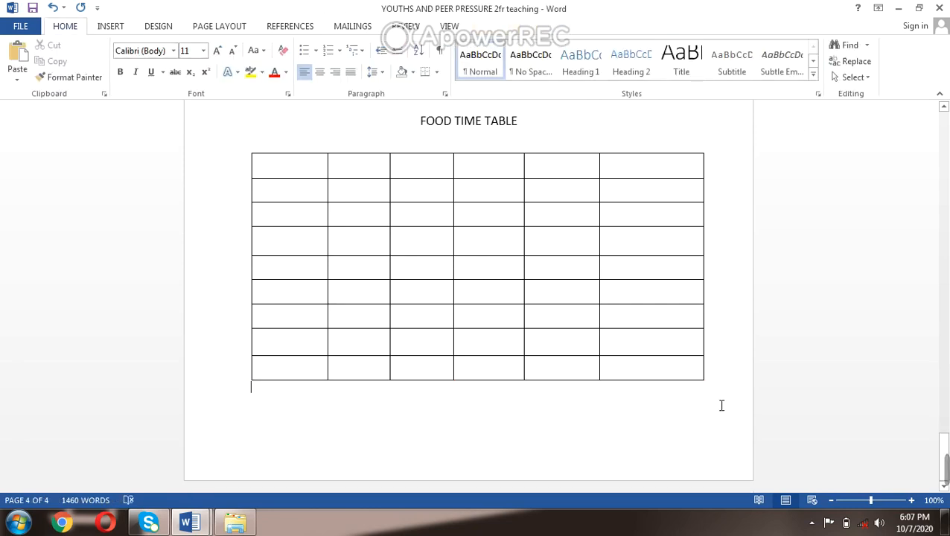
mouse_move(323, 297)
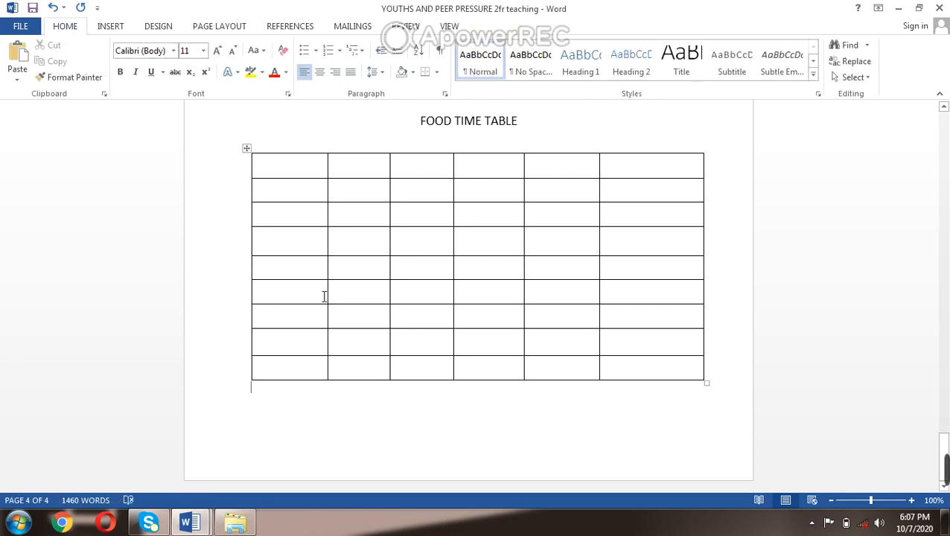